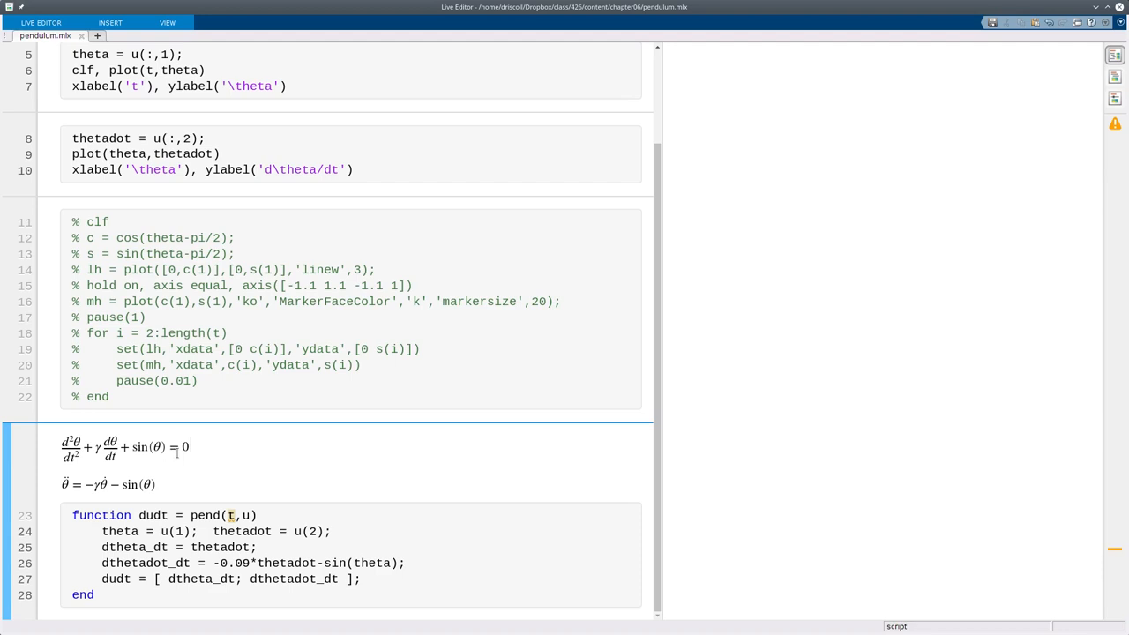
# Run the ode45 section and expand the 2001×2 u output into an indexed table
pyautogui.click(192, 447)
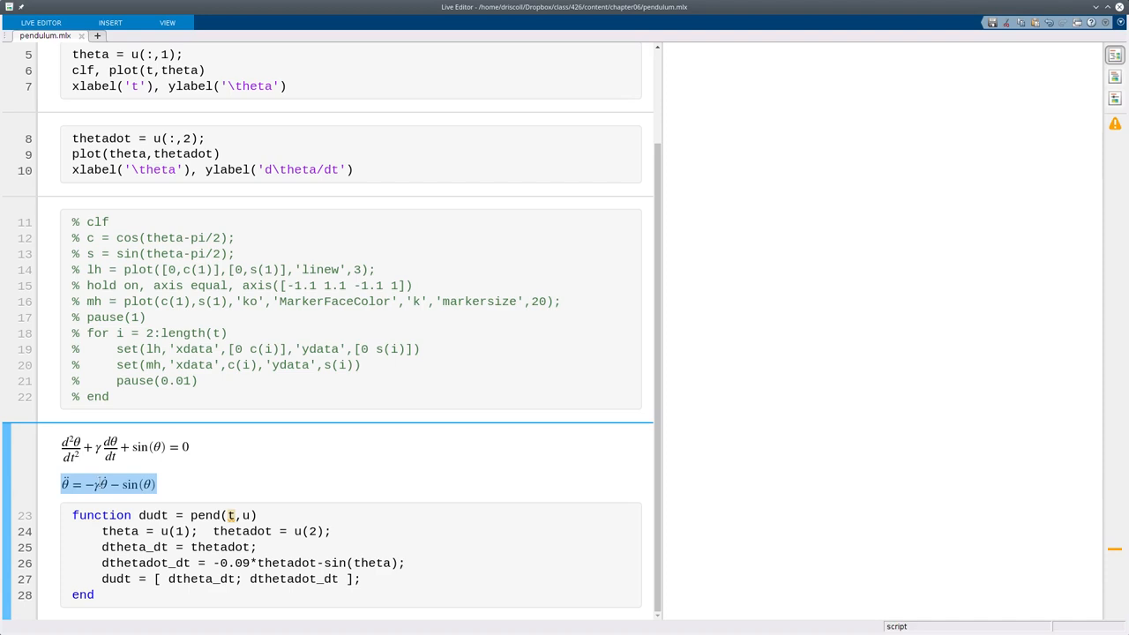
pyautogui.click(157, 484)
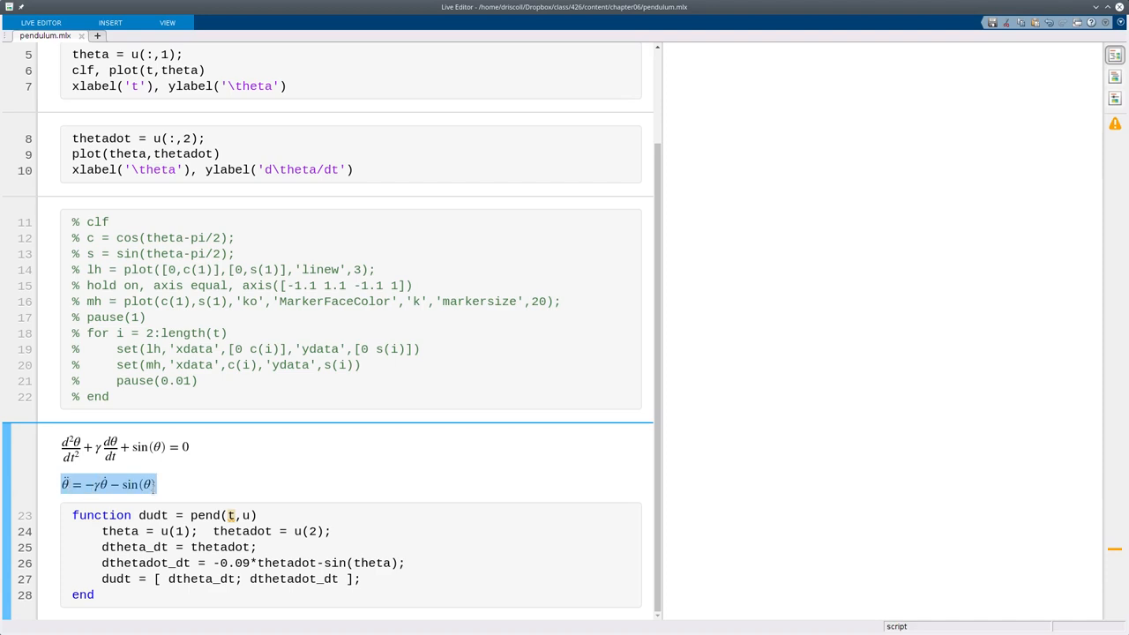
pyautogui.click(191, 446)
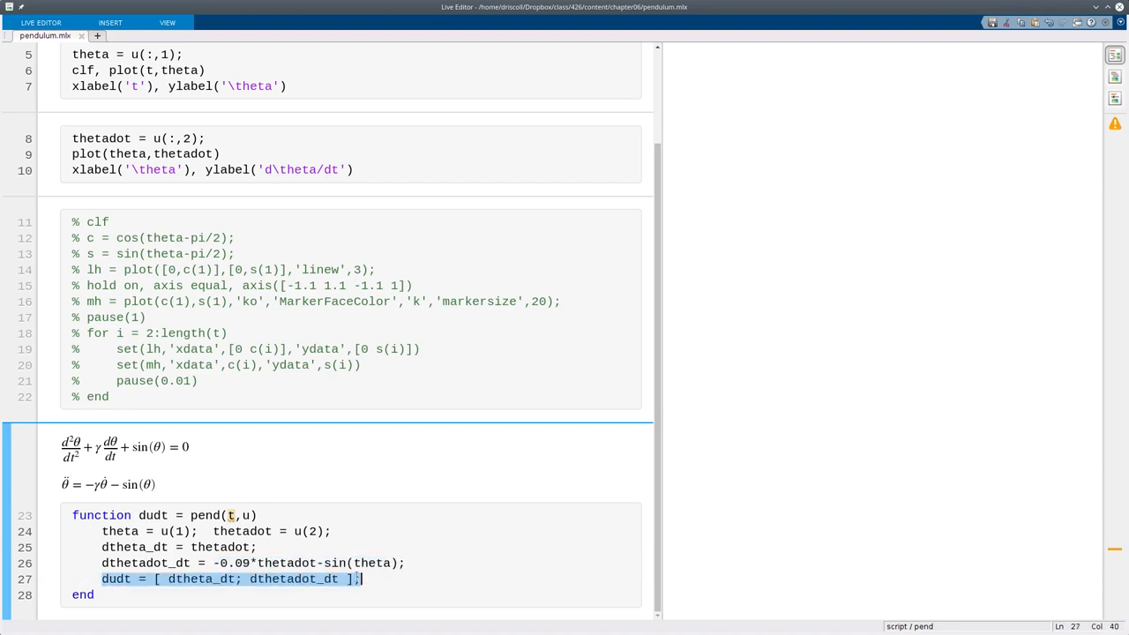
pyautogui.moveTo(168, 547)
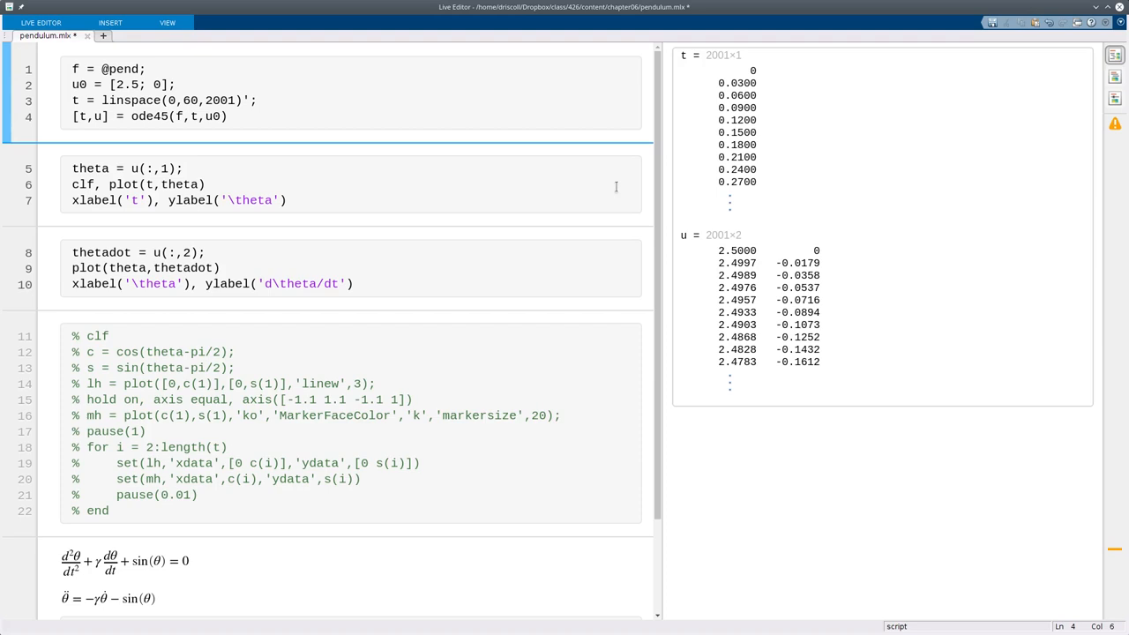
pyautogui.moveTo(738, 263)
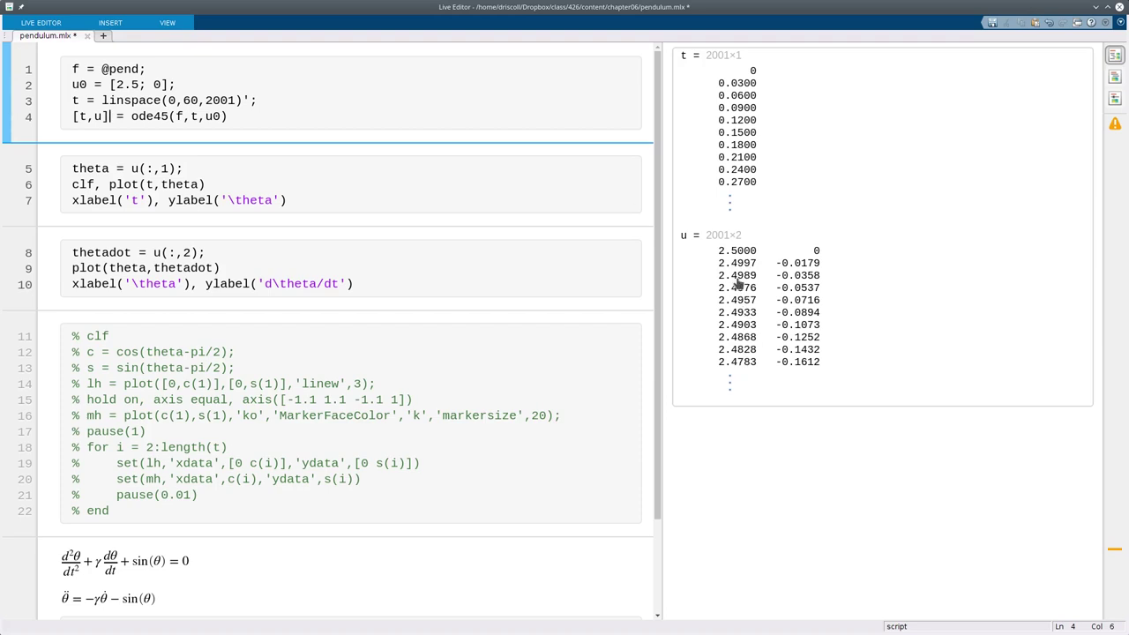
pyautogui.moveTo(732, 252)
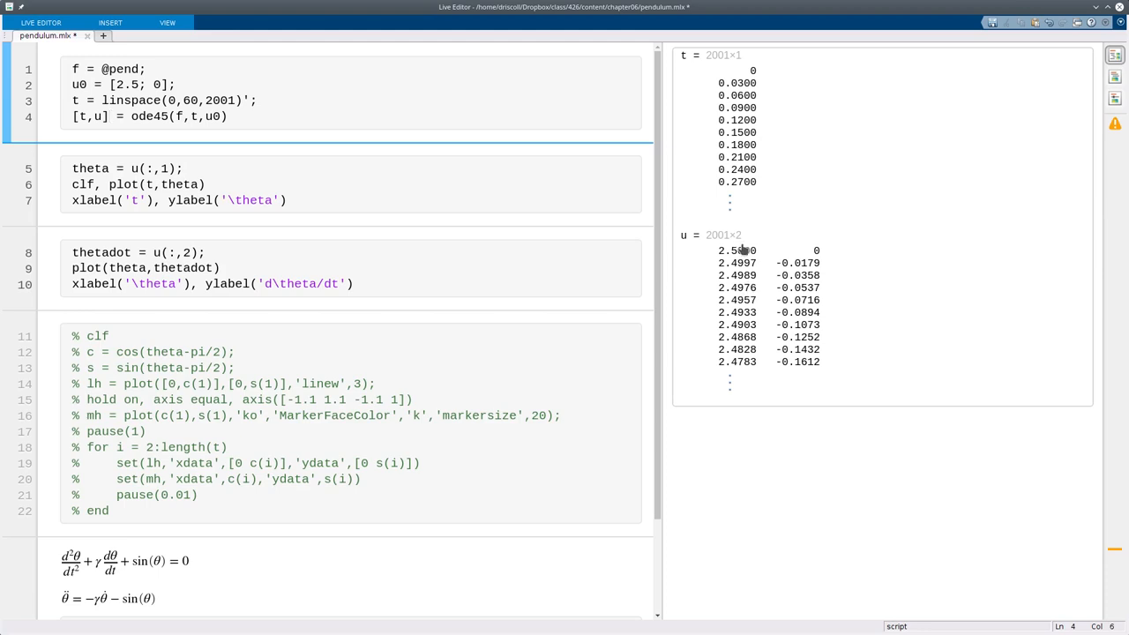
pyautogui.click(730, 250)
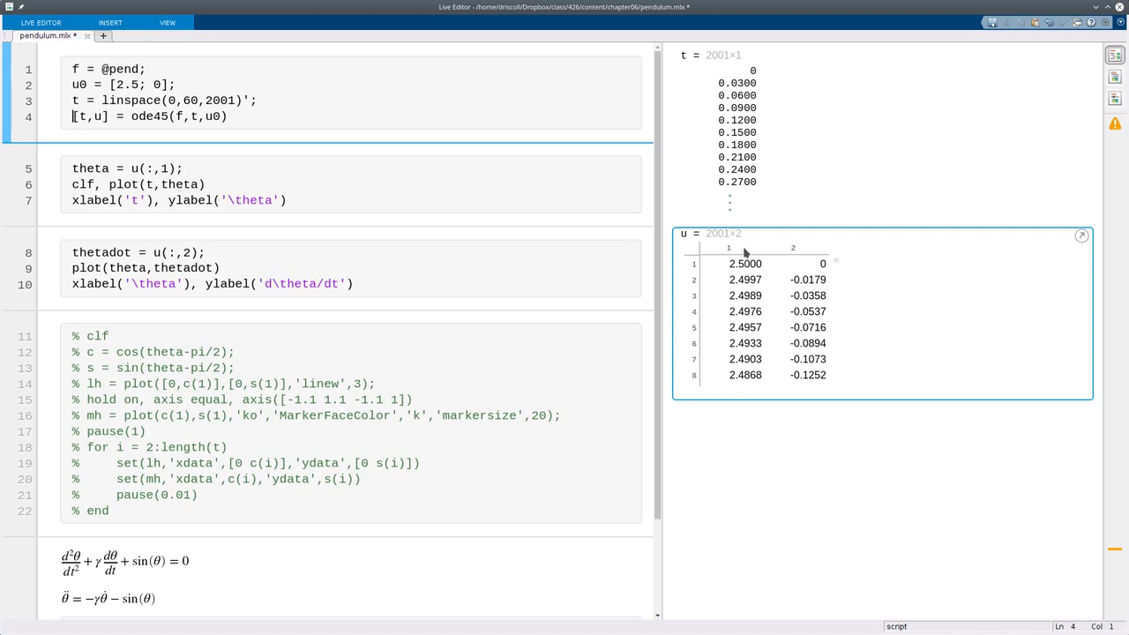
pyautogui.moveTo(549, 358)
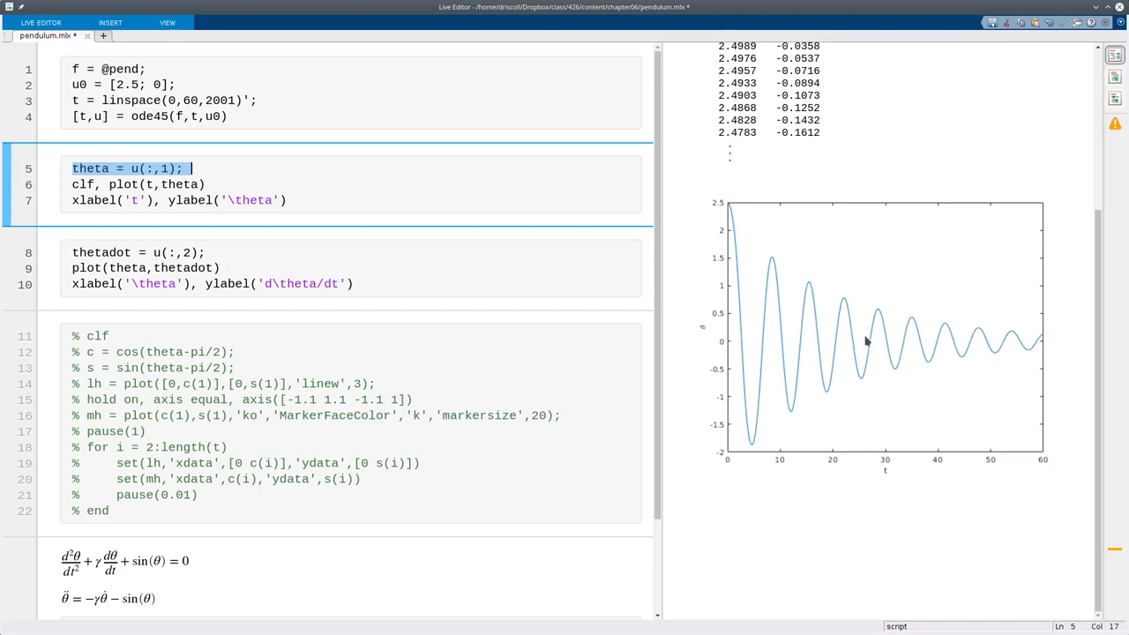
pyautogui.moveTo(977, 353)
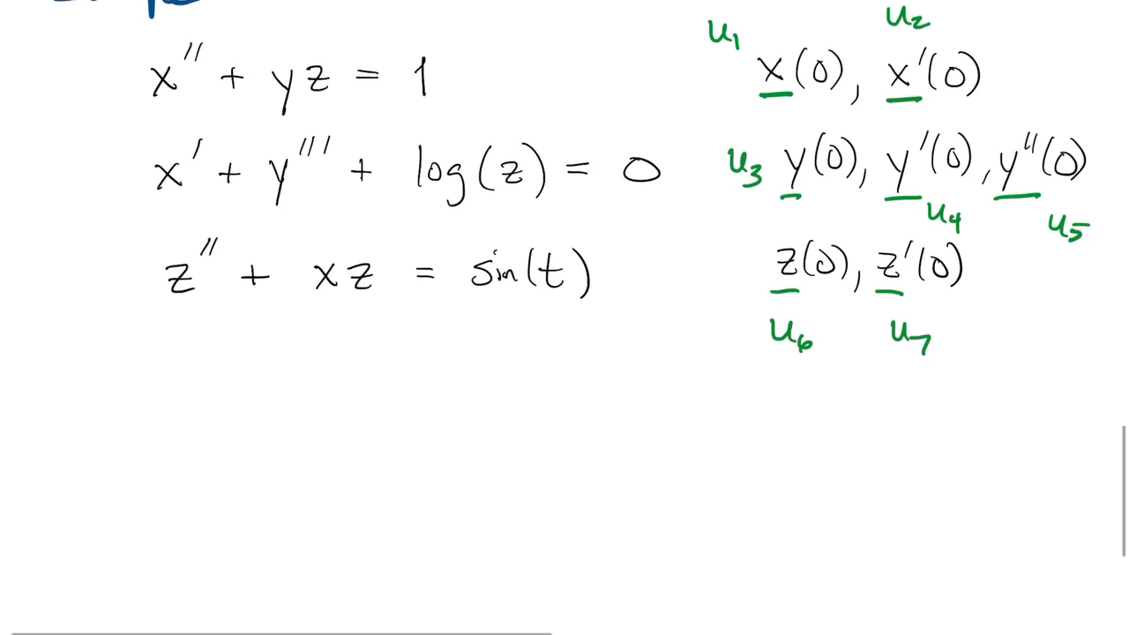
# Scroll down through the open eulersys.m Euler solver code
pyautogui.scroll(-3)
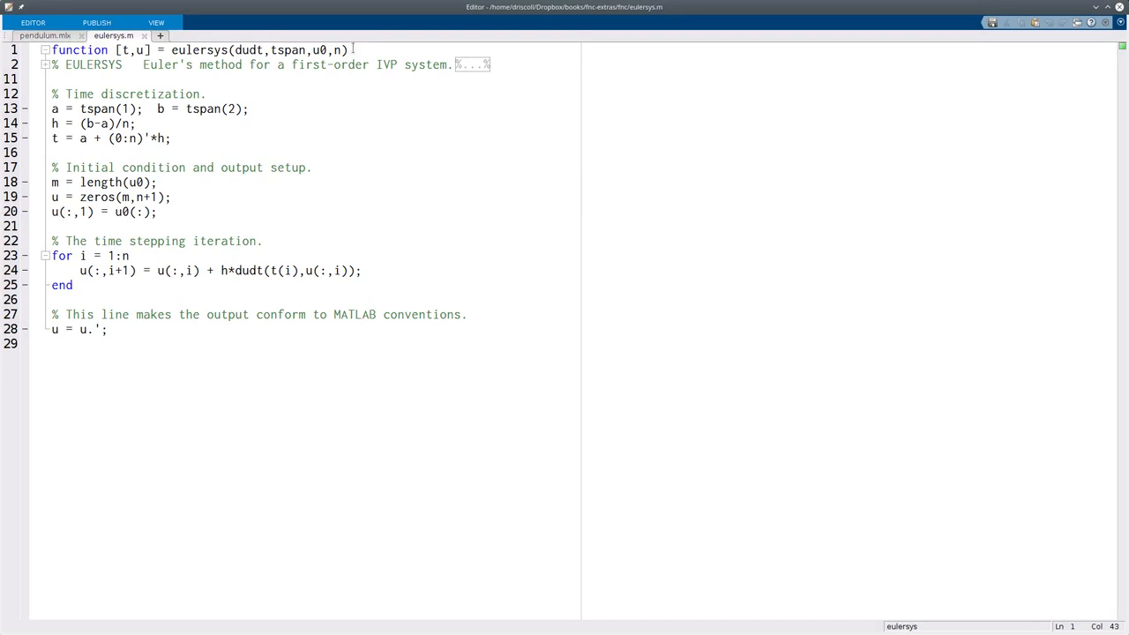
pyautogui.doubleClick(248, 48)
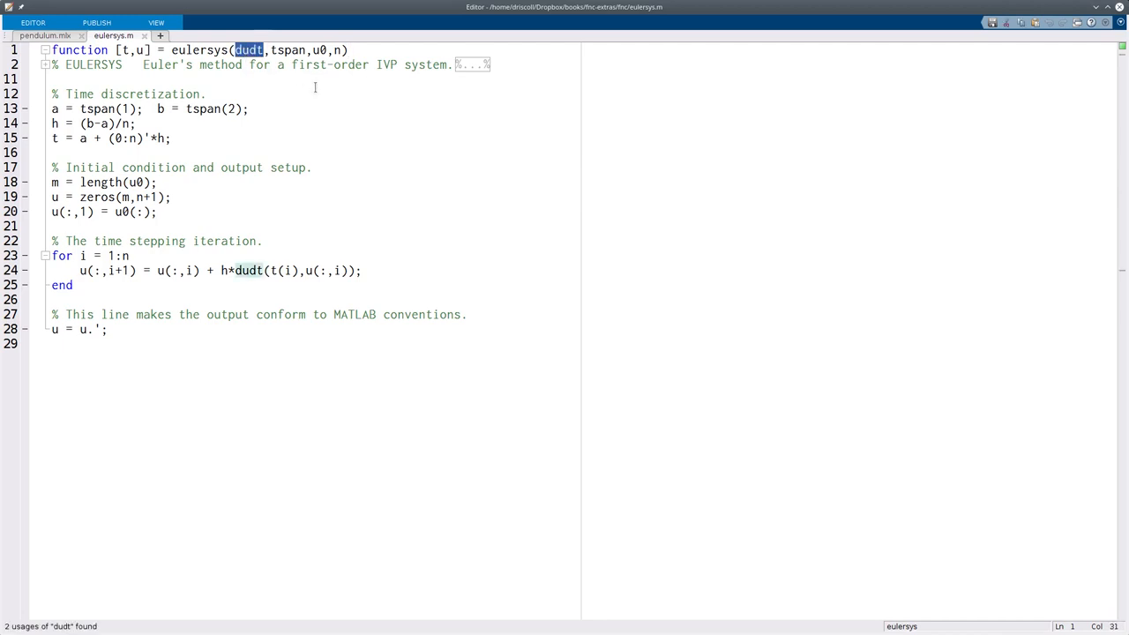
pyautogui.moveTo(337, 82)
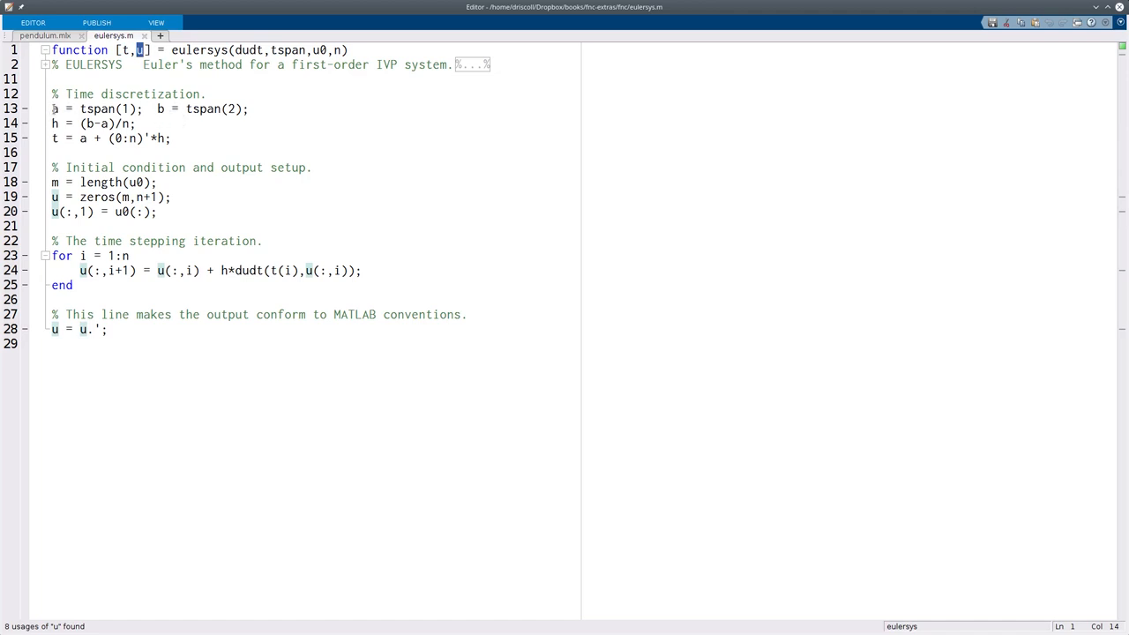
pyautogui.moveTo(52, 109); pyautogui.dragTo(172, 139)
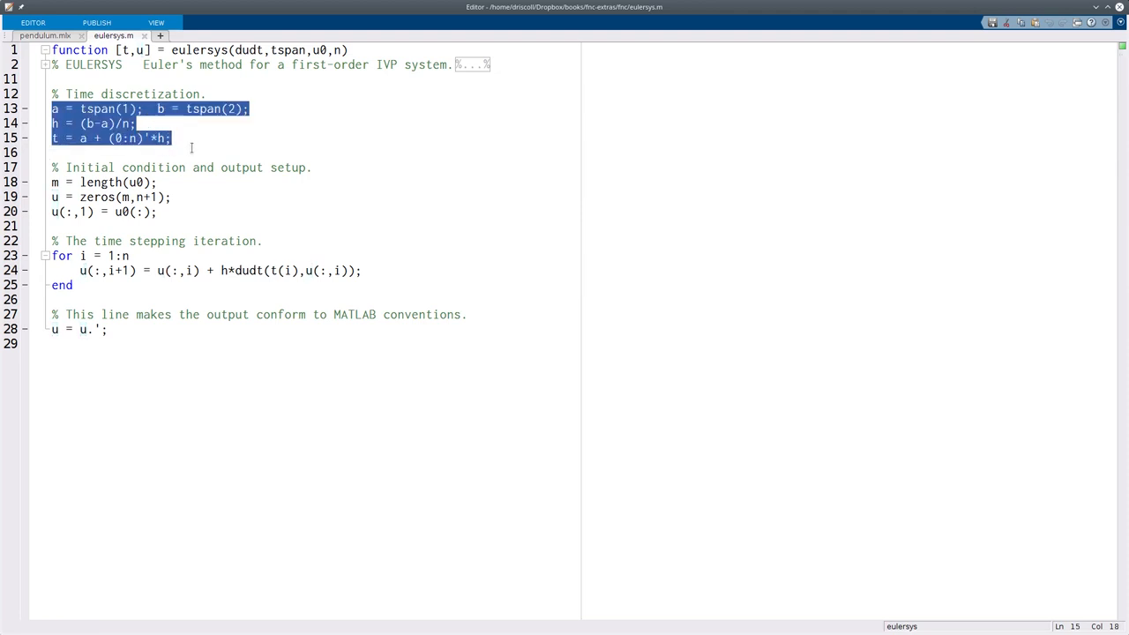
pyautogui.click(53, 138)
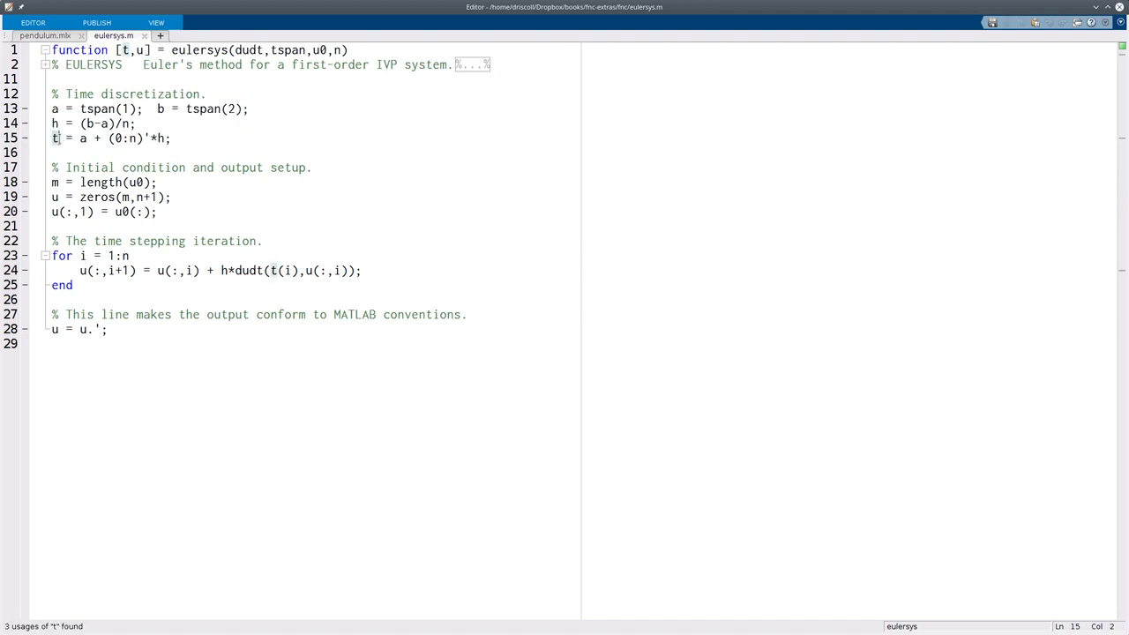
pyautogui.tripleClick(106, 137)
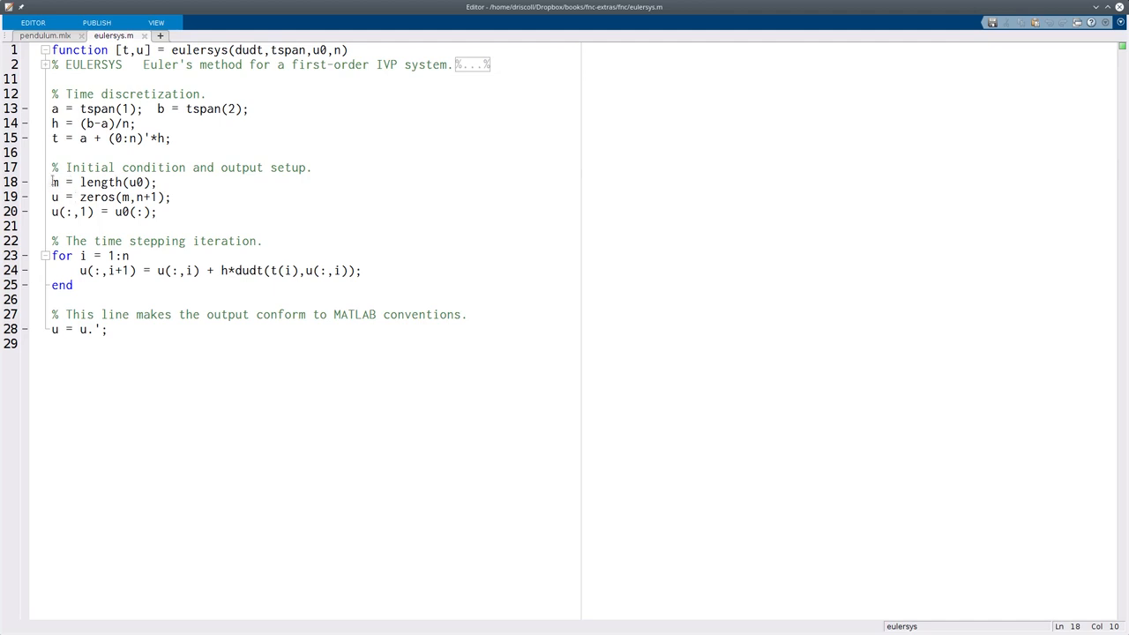
pyautogui.tripleClick(101, 181)
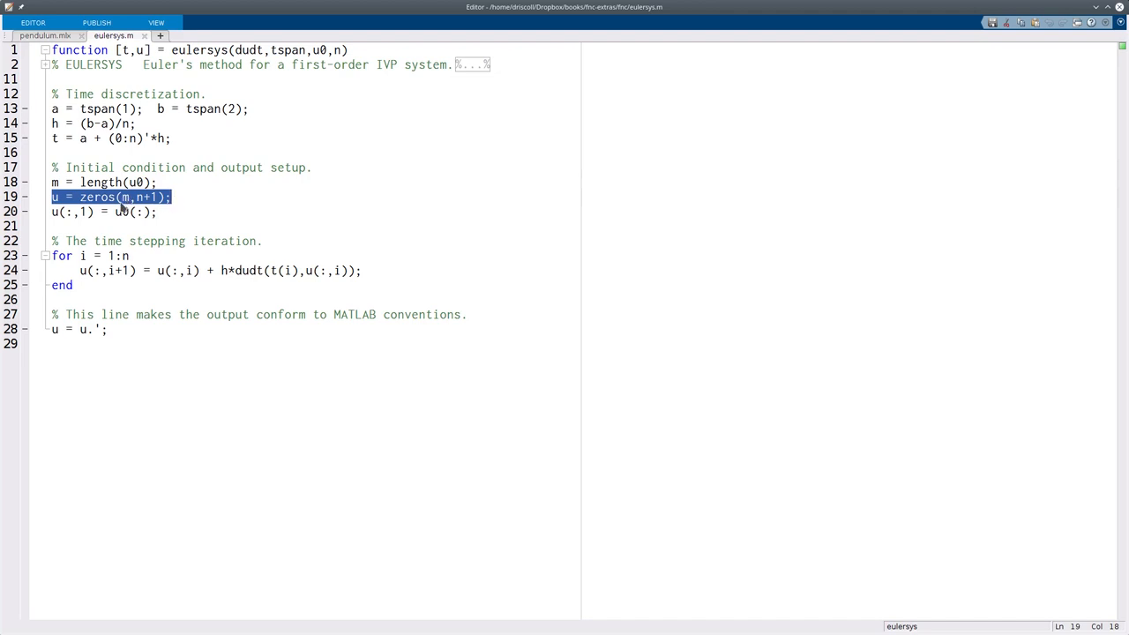
pyautogui.moveTo(157, 212)
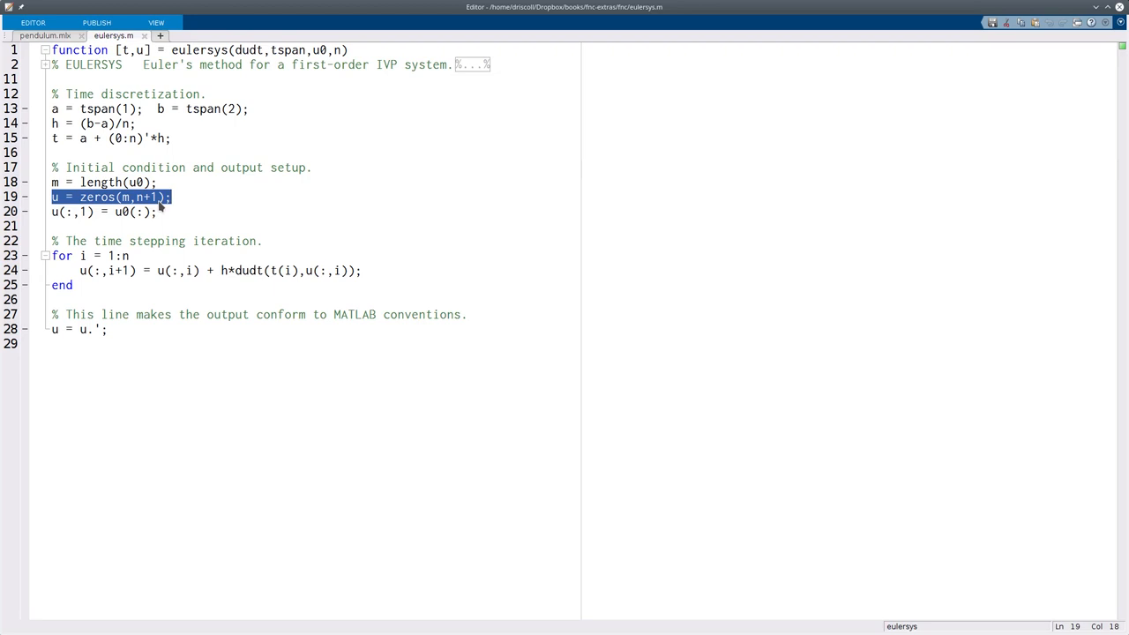
pyautogui.moveTo(64, 211)
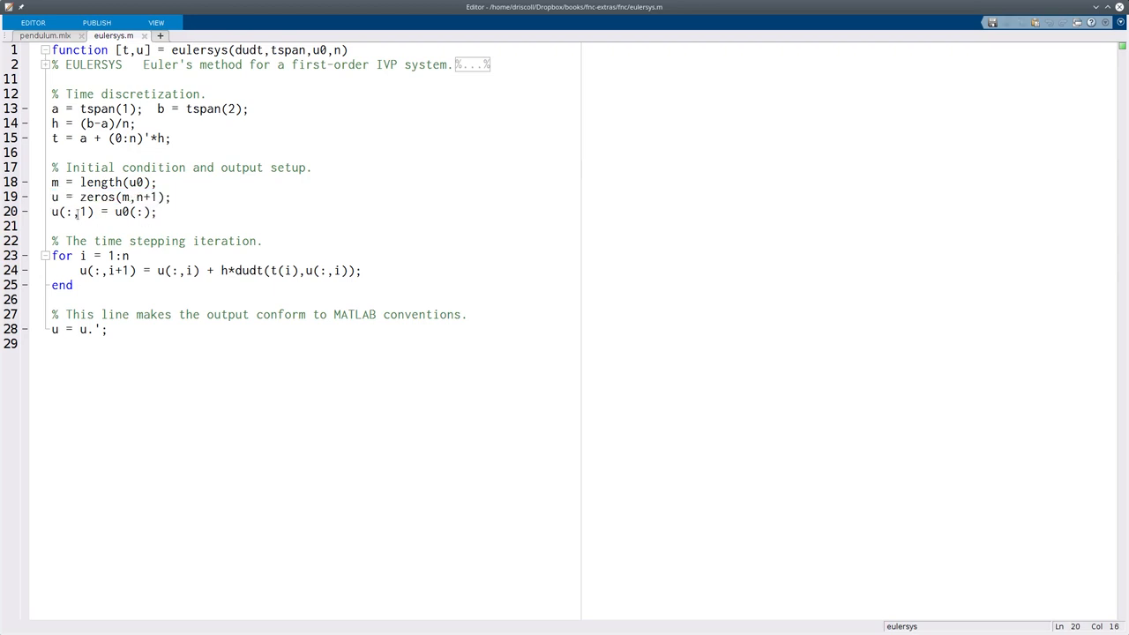
pyautogui.tripleClick(101, 212)
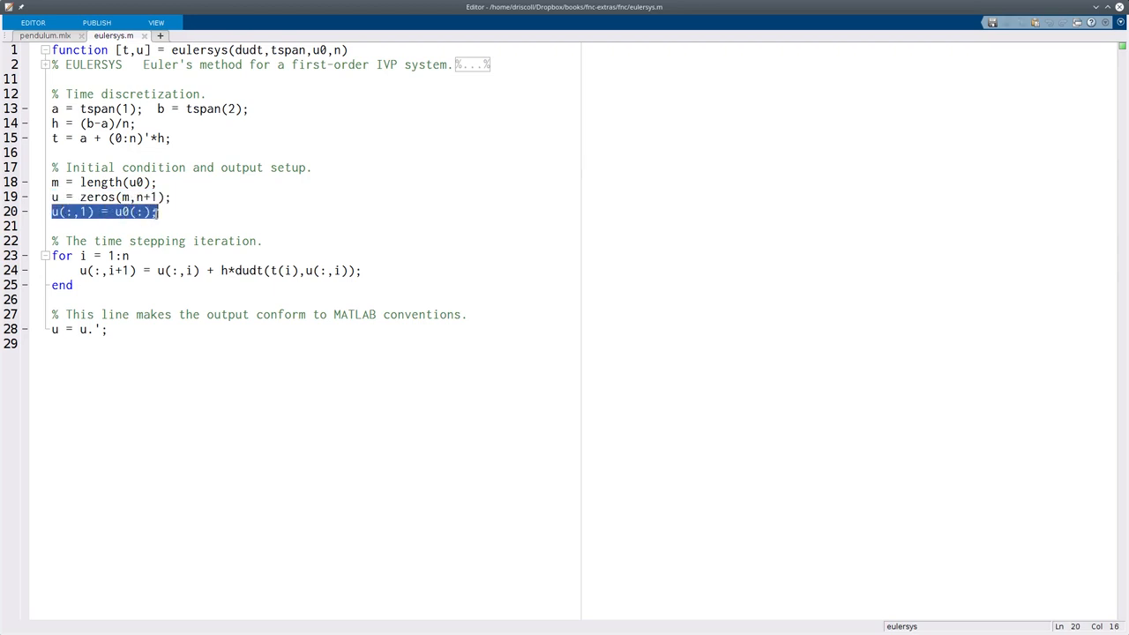
pyautogui.moveTo(134, 220)
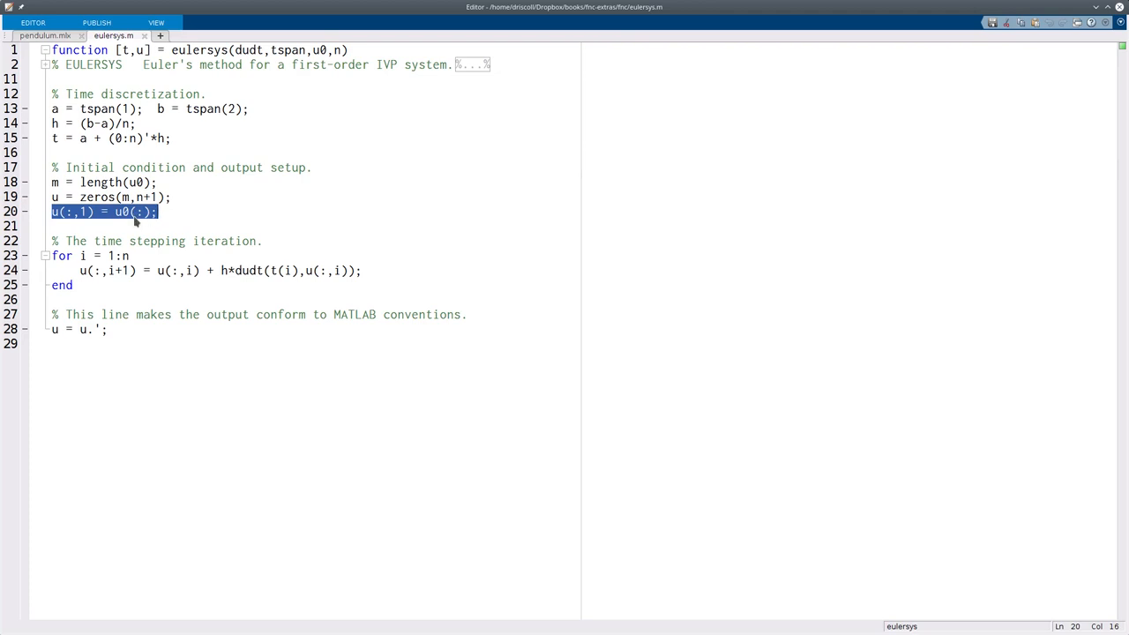